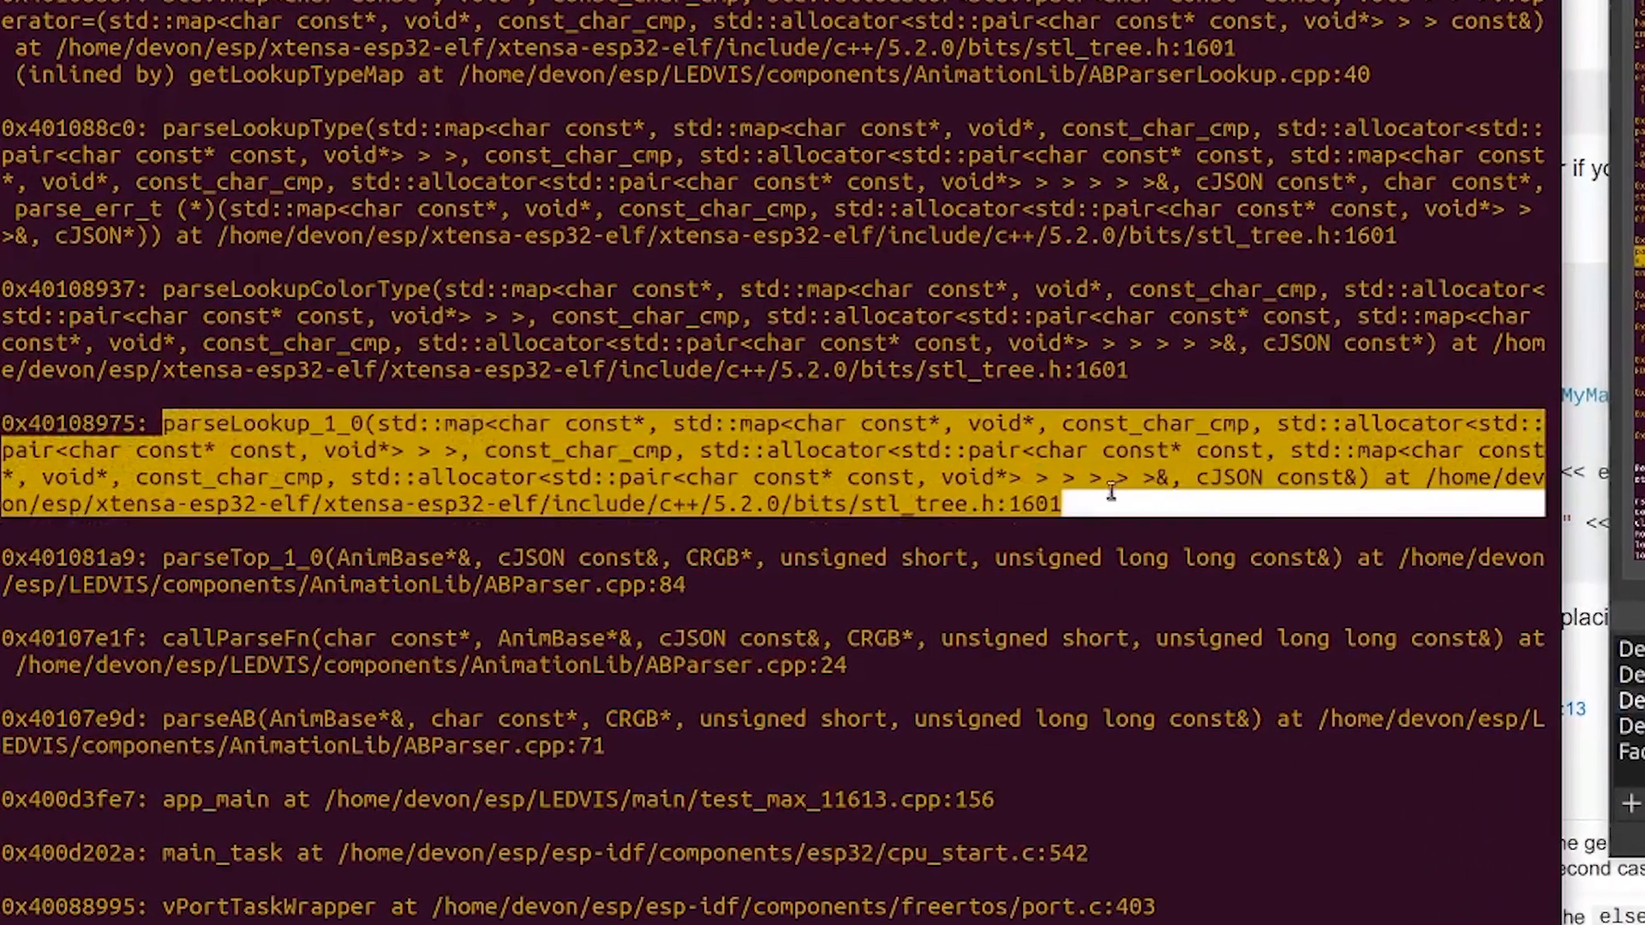
{"action": "double_click", "coordinate": [414, 424]}
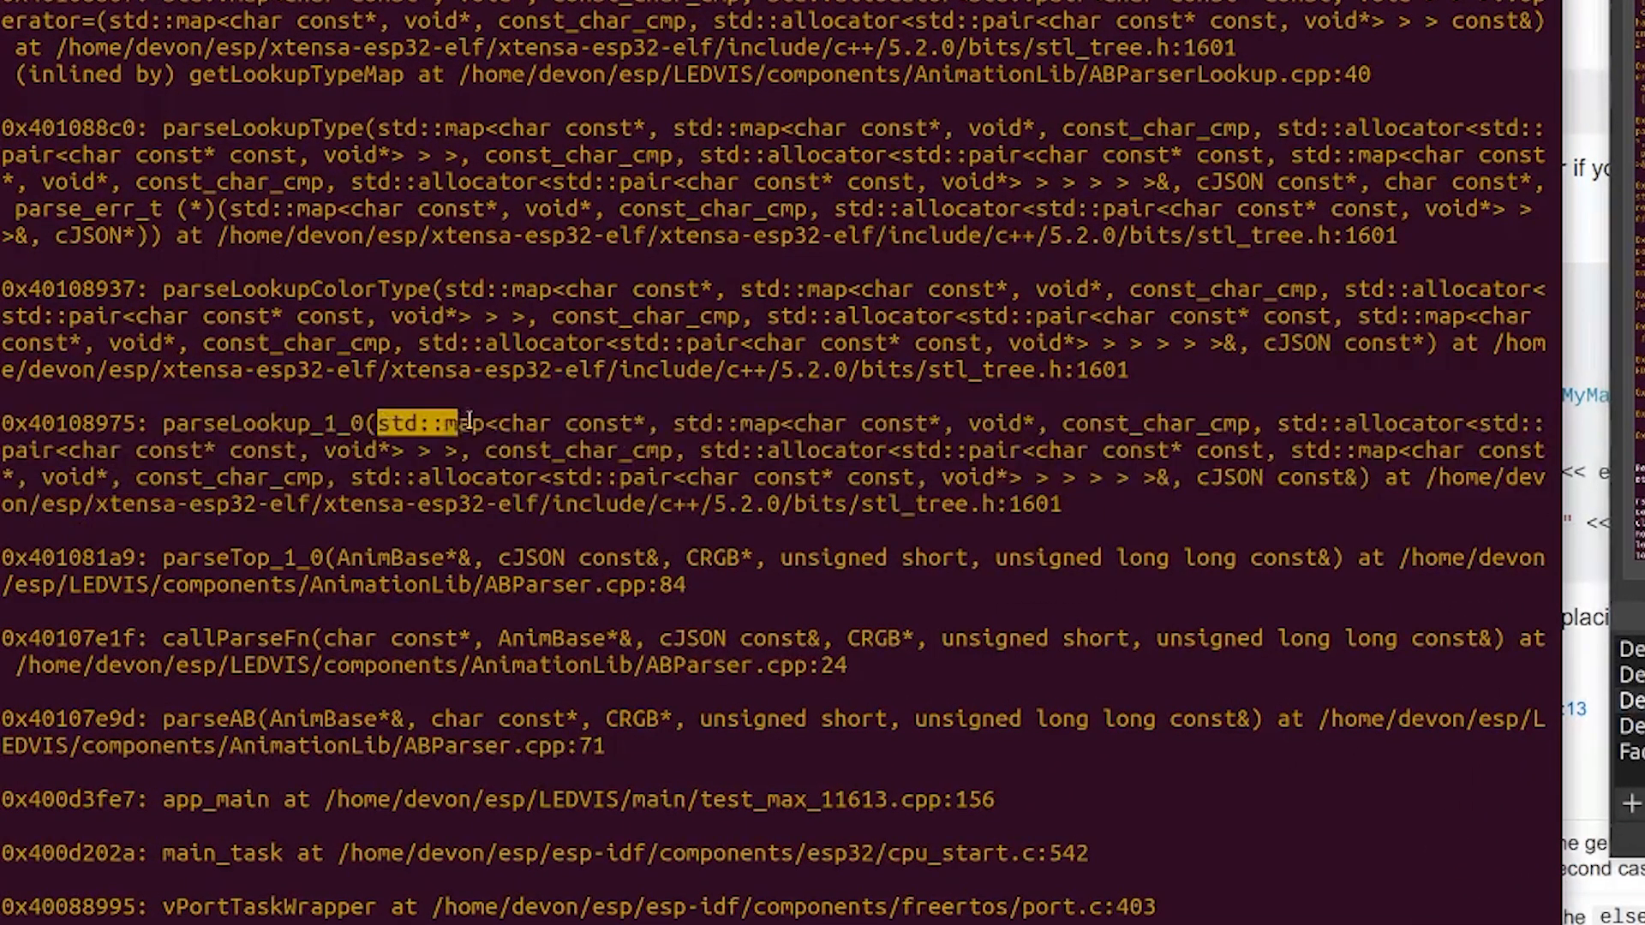